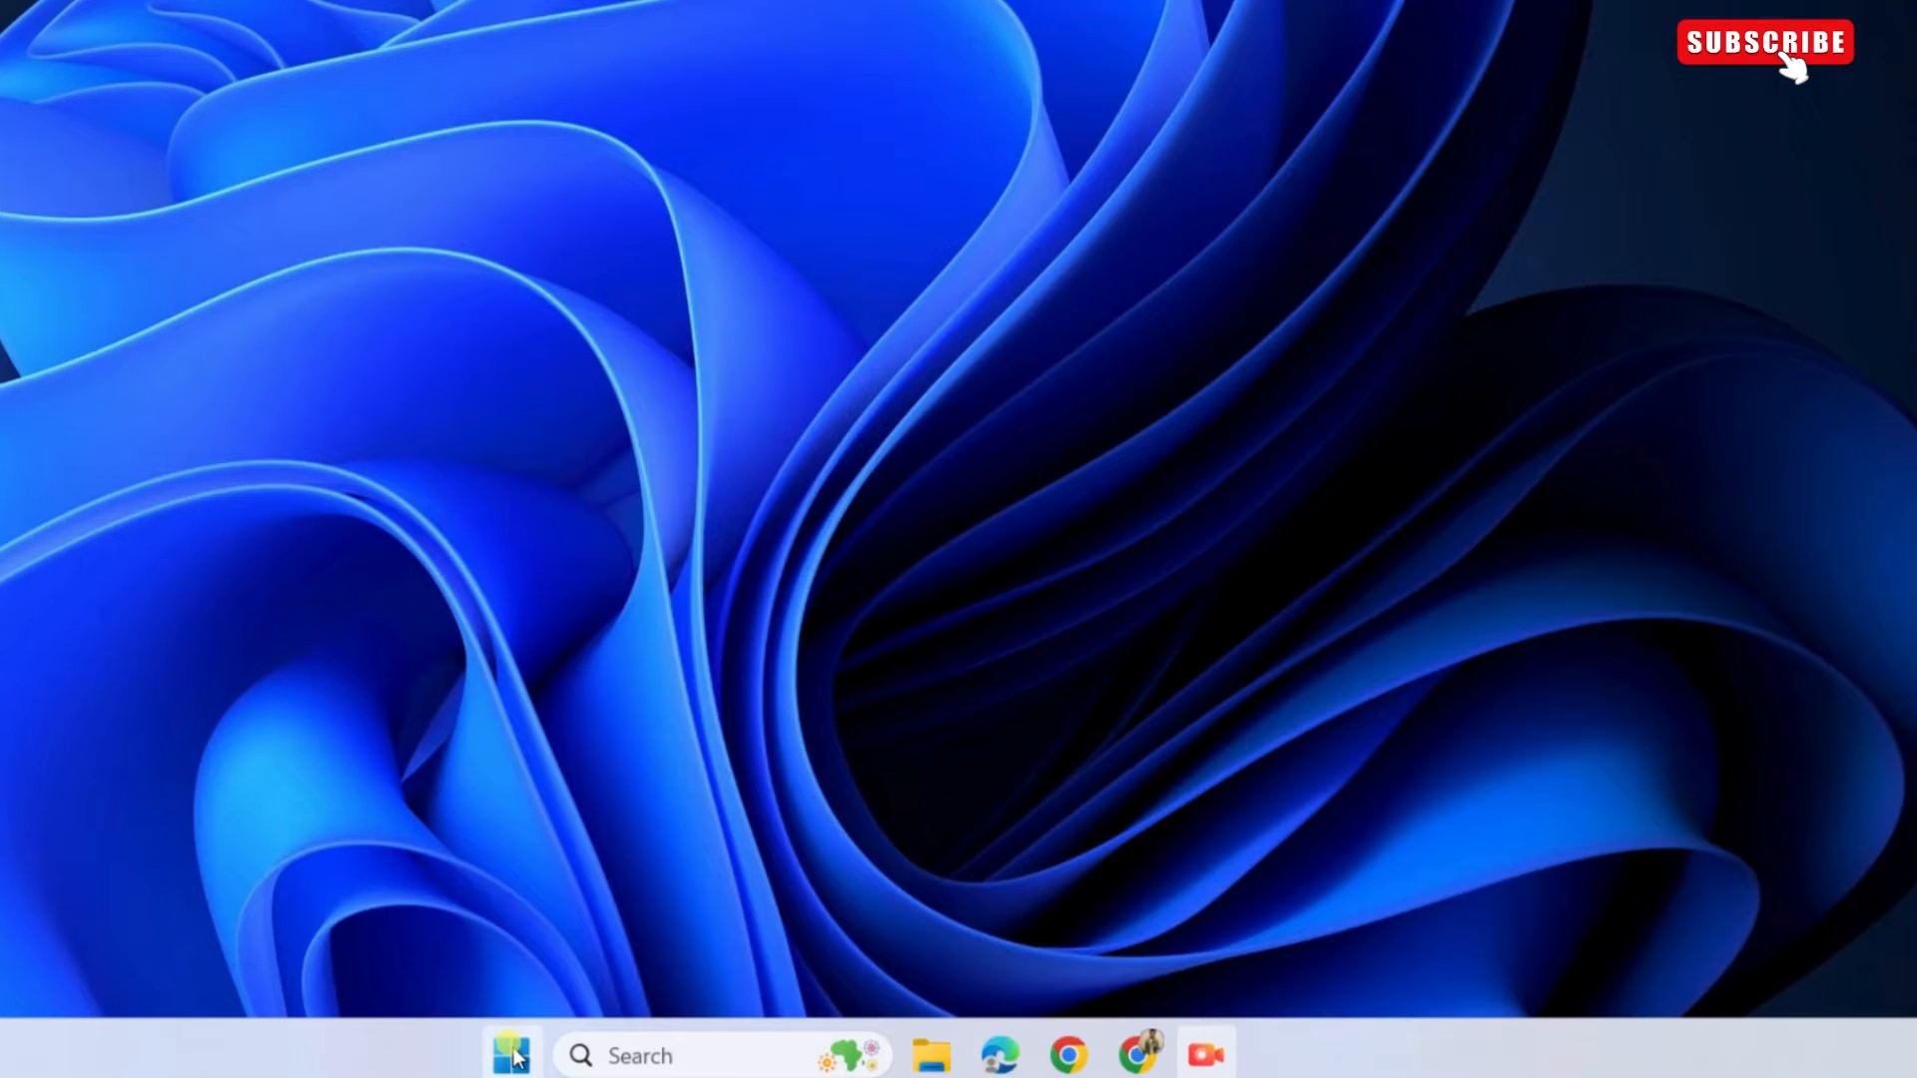
# - Bring up the Run dialog with appwiz.cpl entered to reach Programs and Features
pyautogui.rightClick(509, 1054)
pyautogui.write('appwiz.cpl')
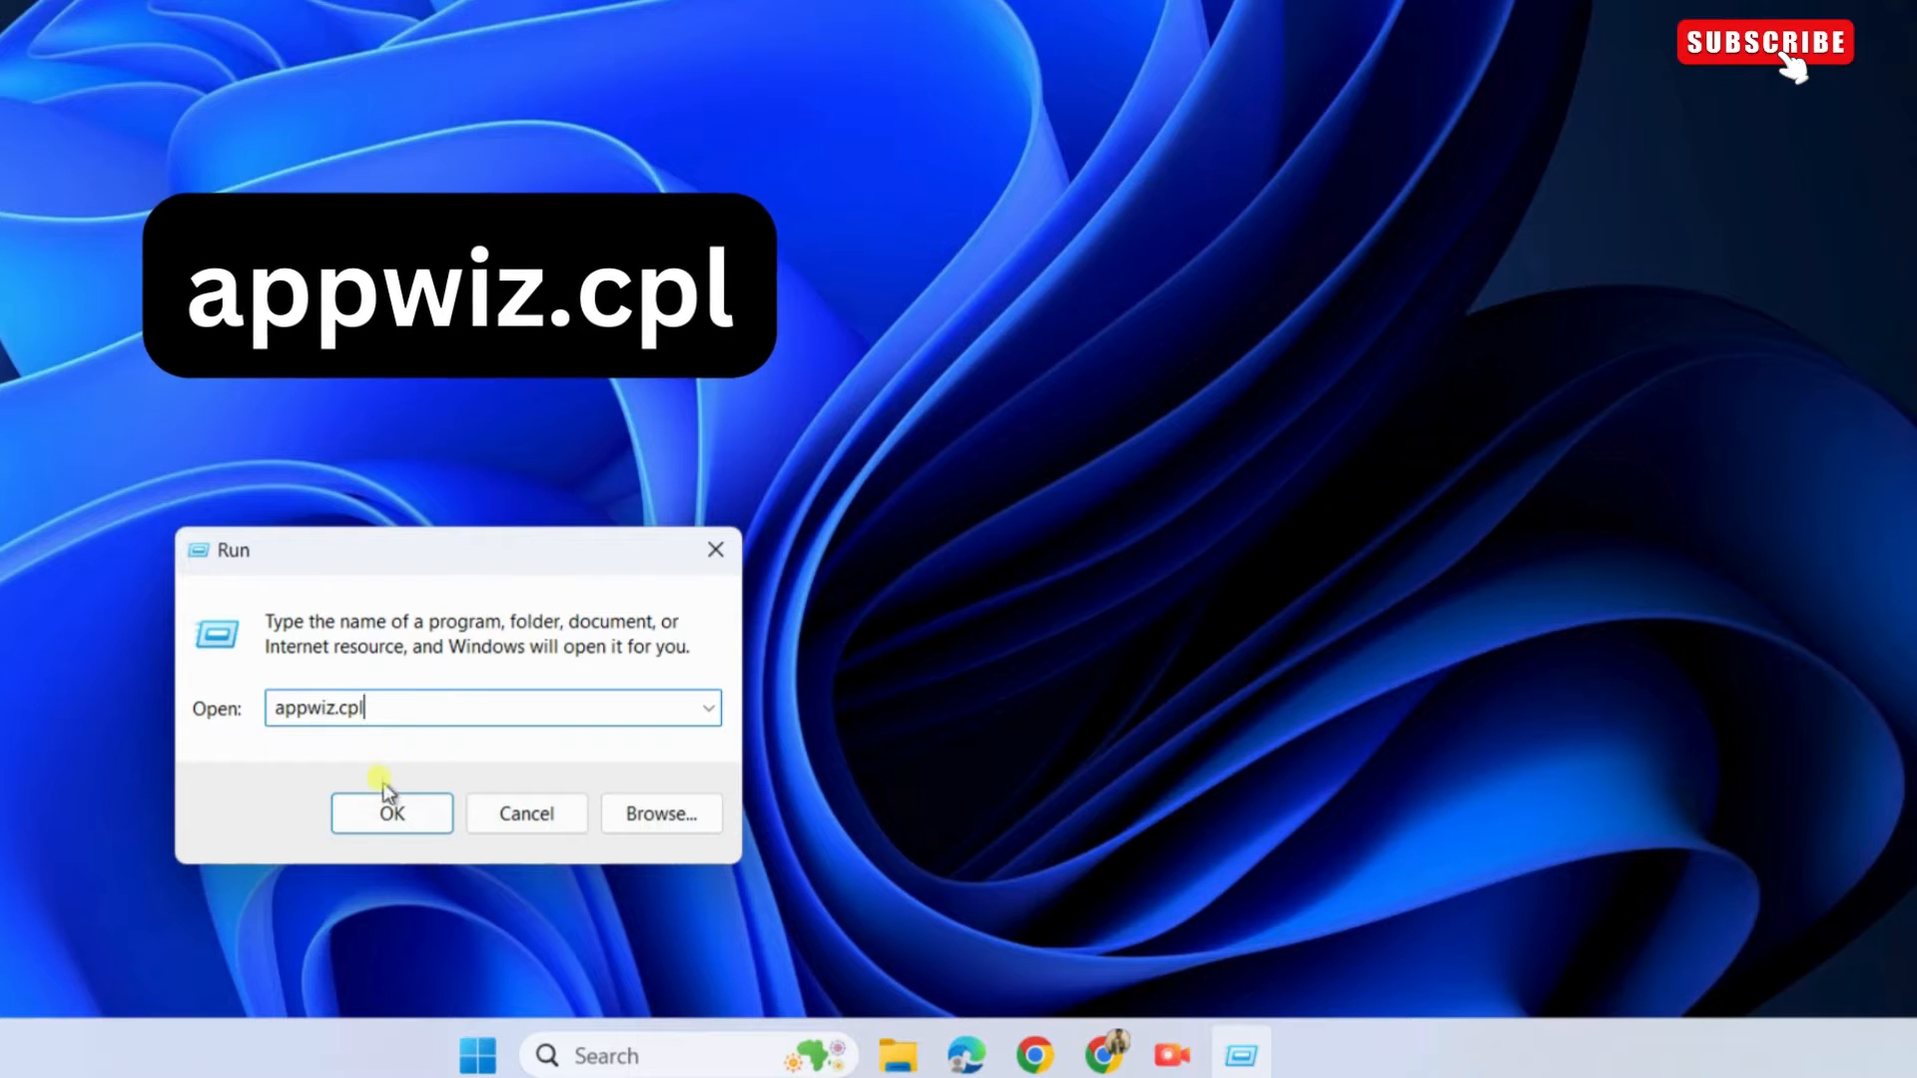
# - Launch Programs and Features and select Microsoft Office Home and Student 2019
pyautogui.click(389, 812)
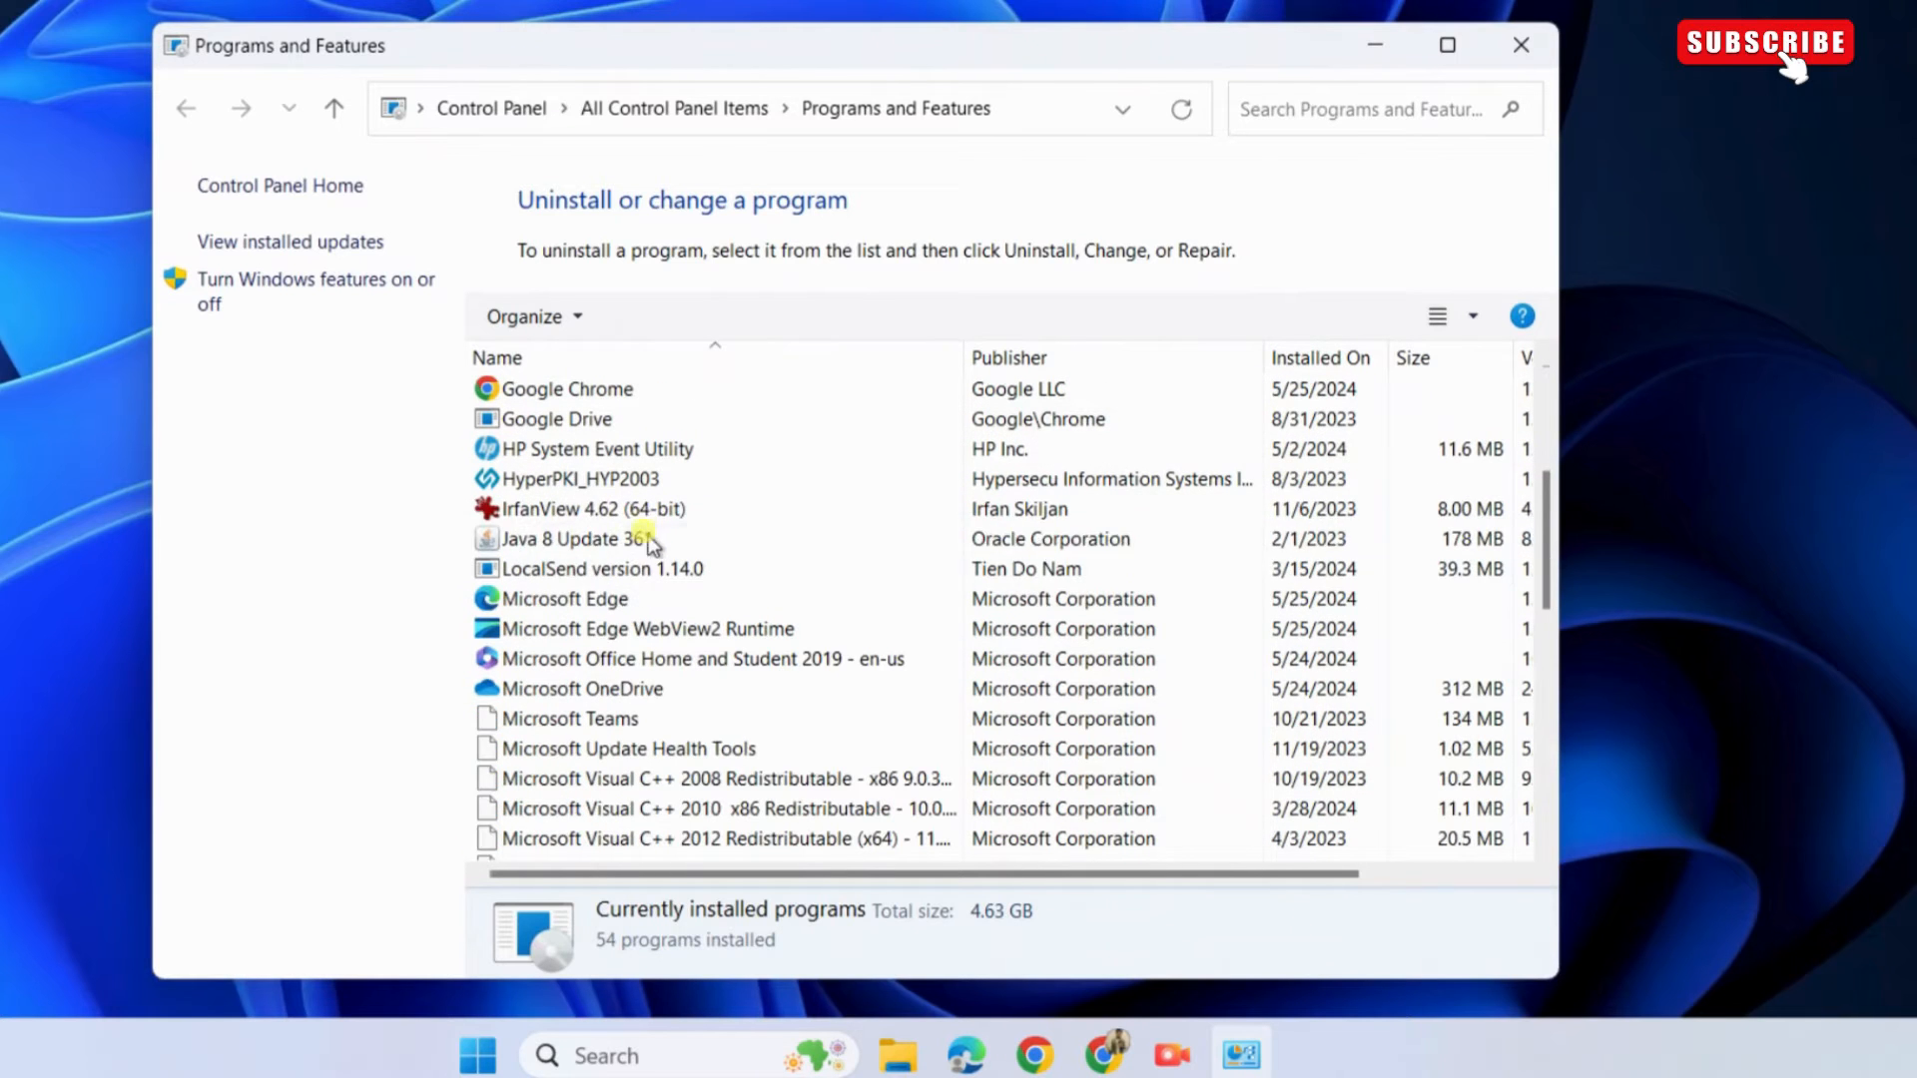
pyautogui.click(701, 657)
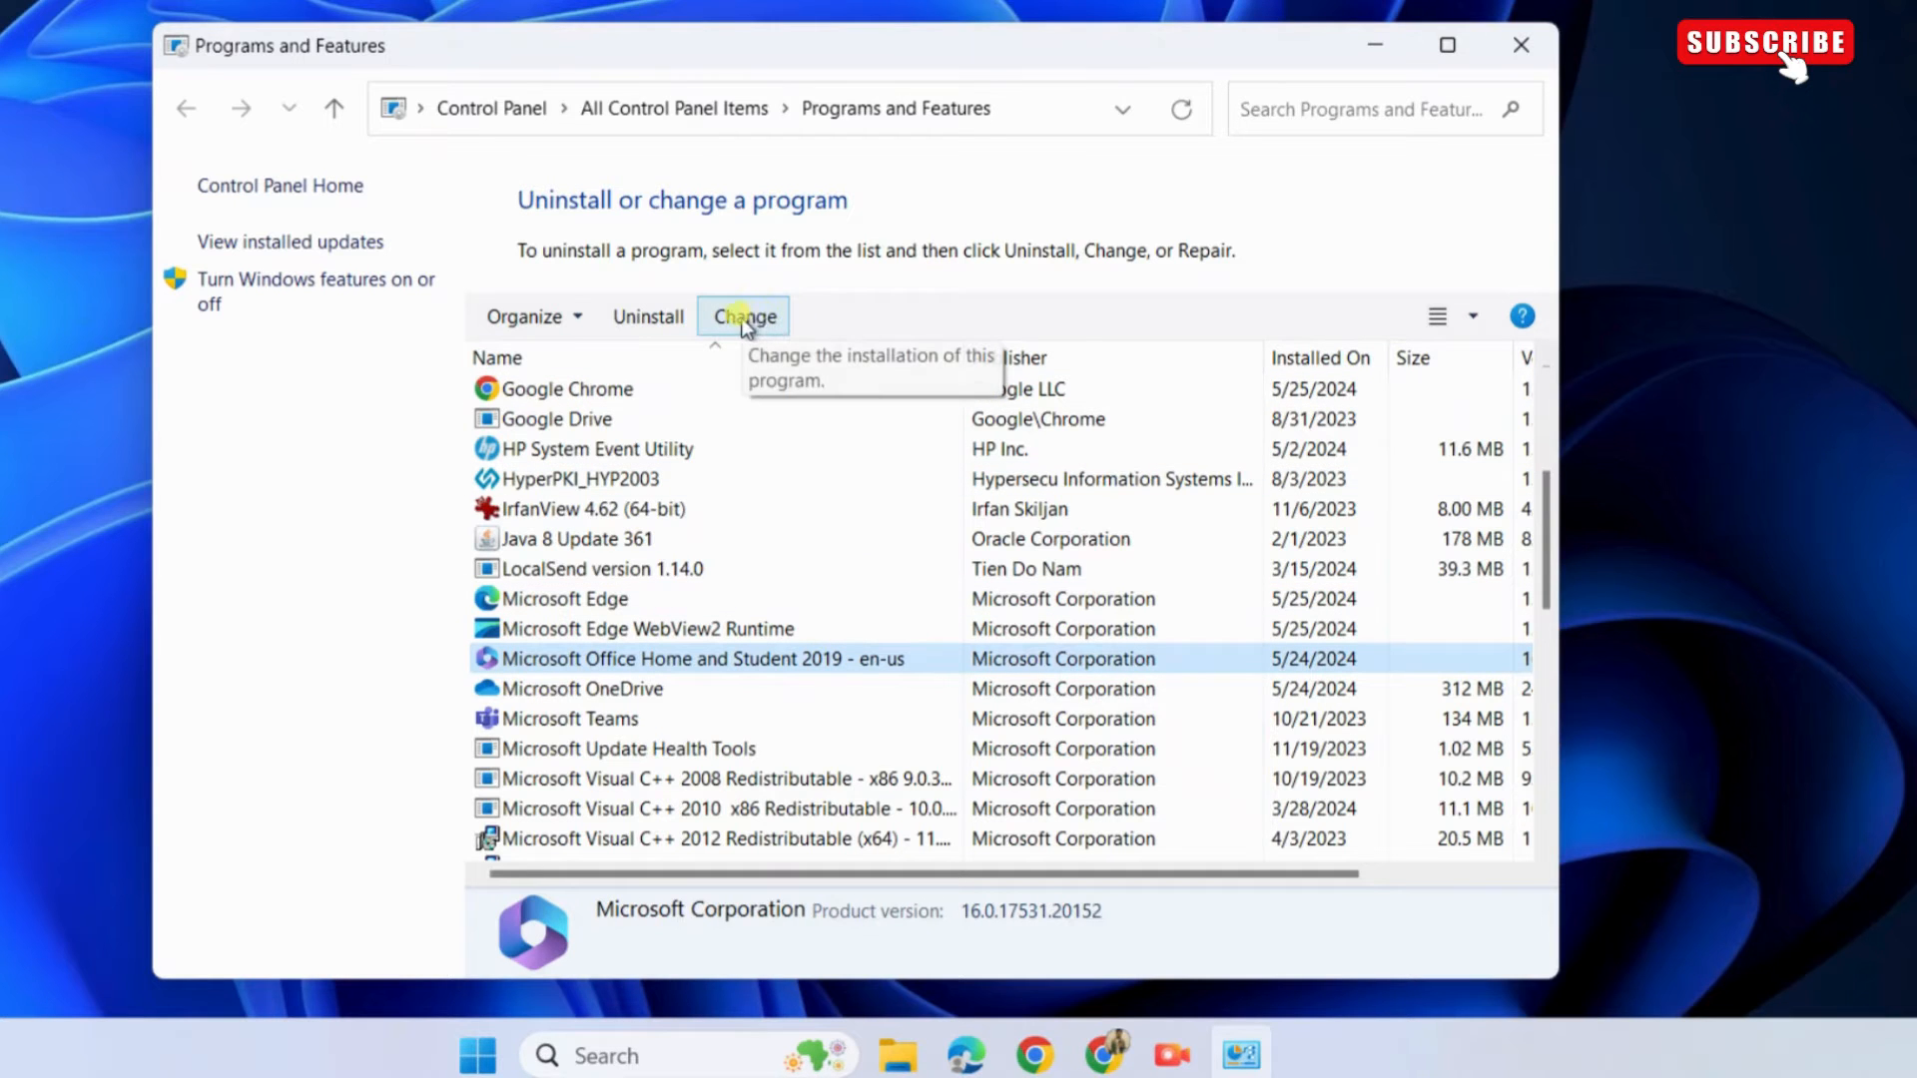
# - Start an Online Repair of the Office installation and confirm it so the repair begins downloading
pyautogui.click(743, 316)
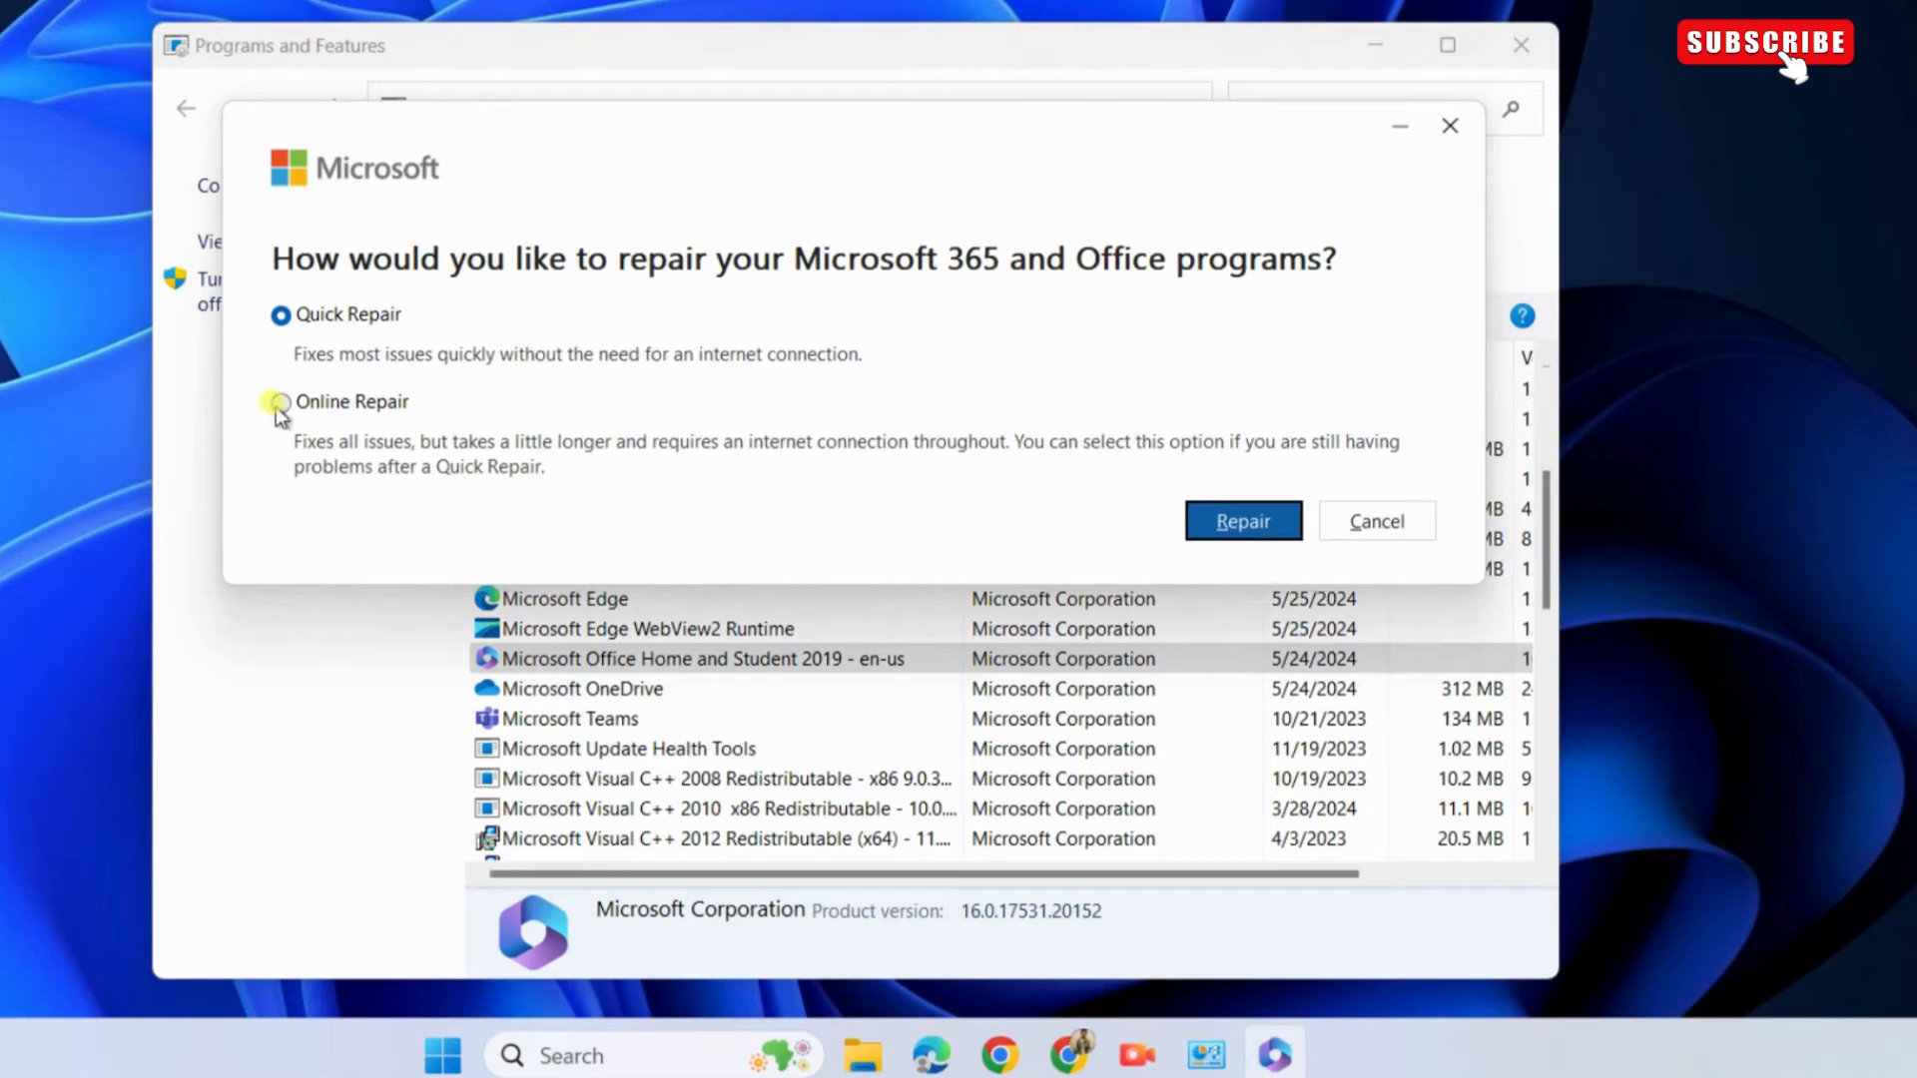
pyautogui.click(279, 401)
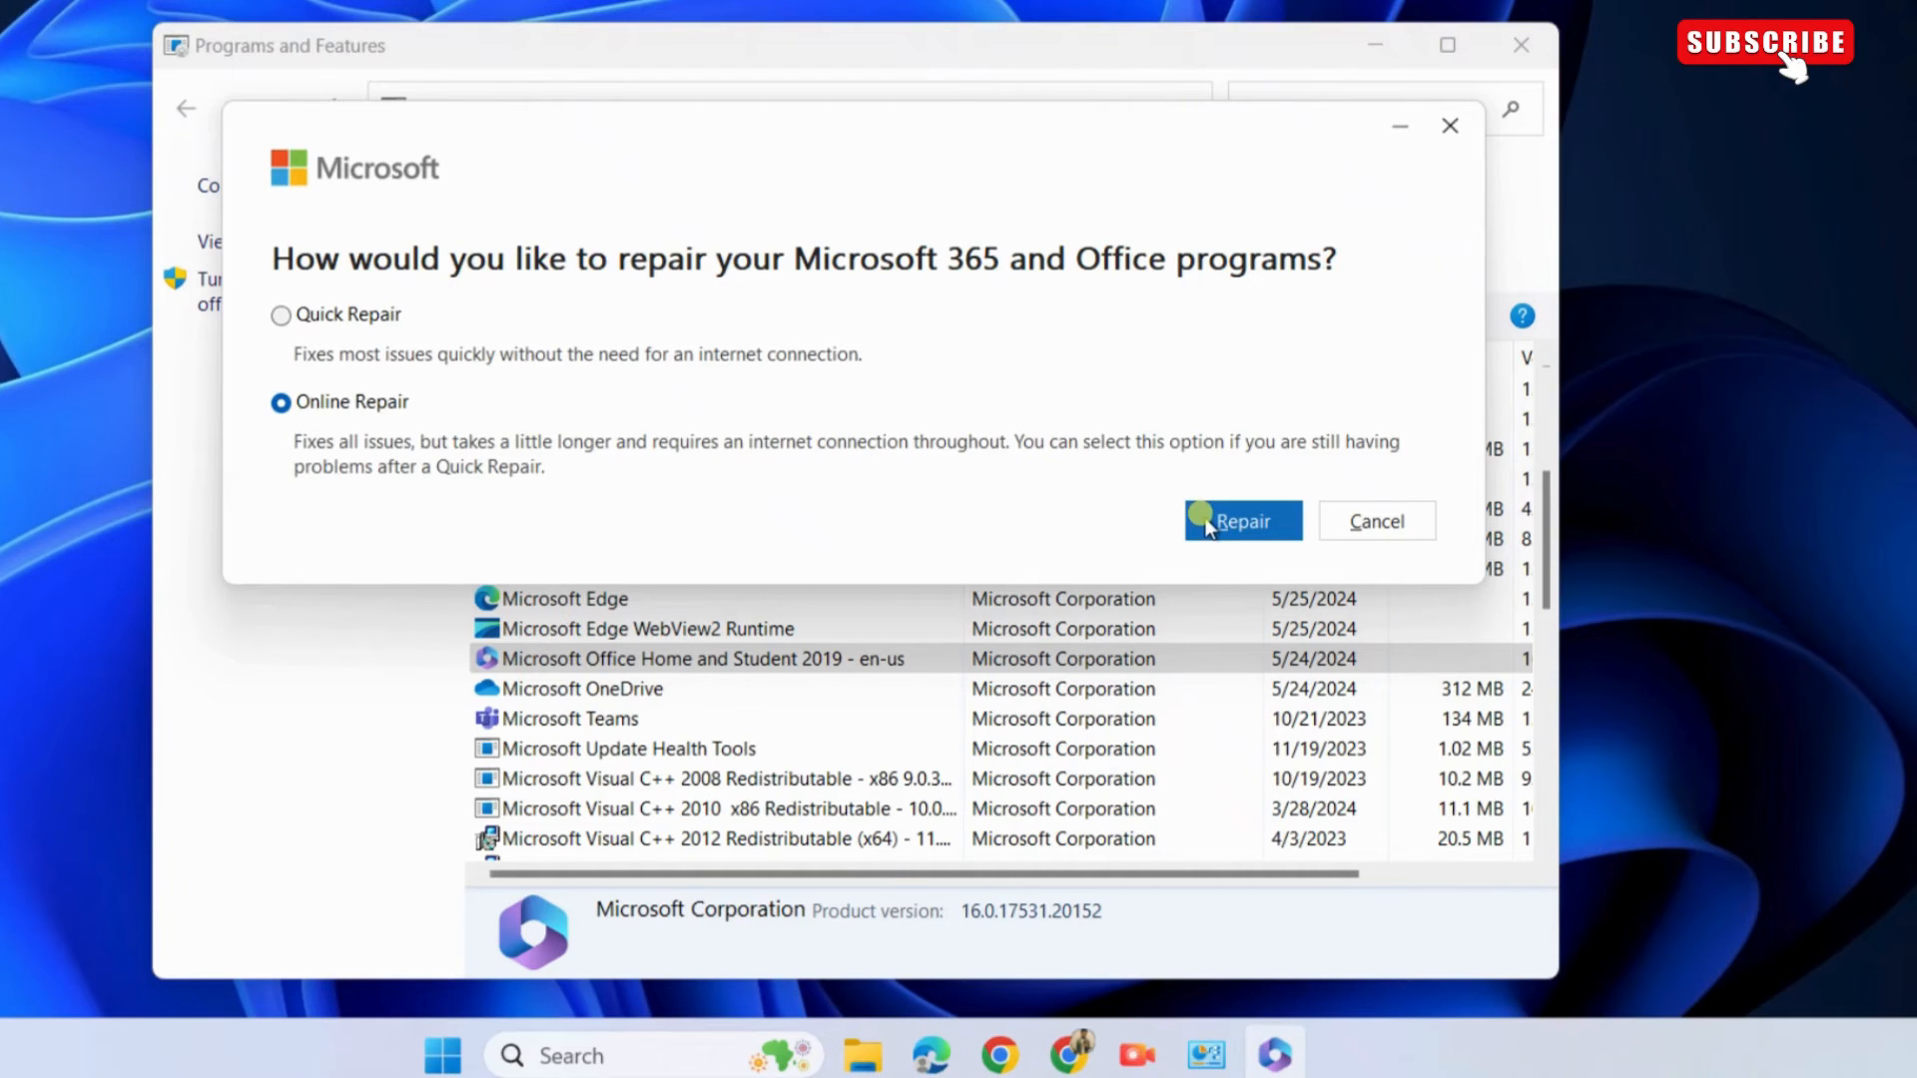
pyautogui.click(1240, 521)
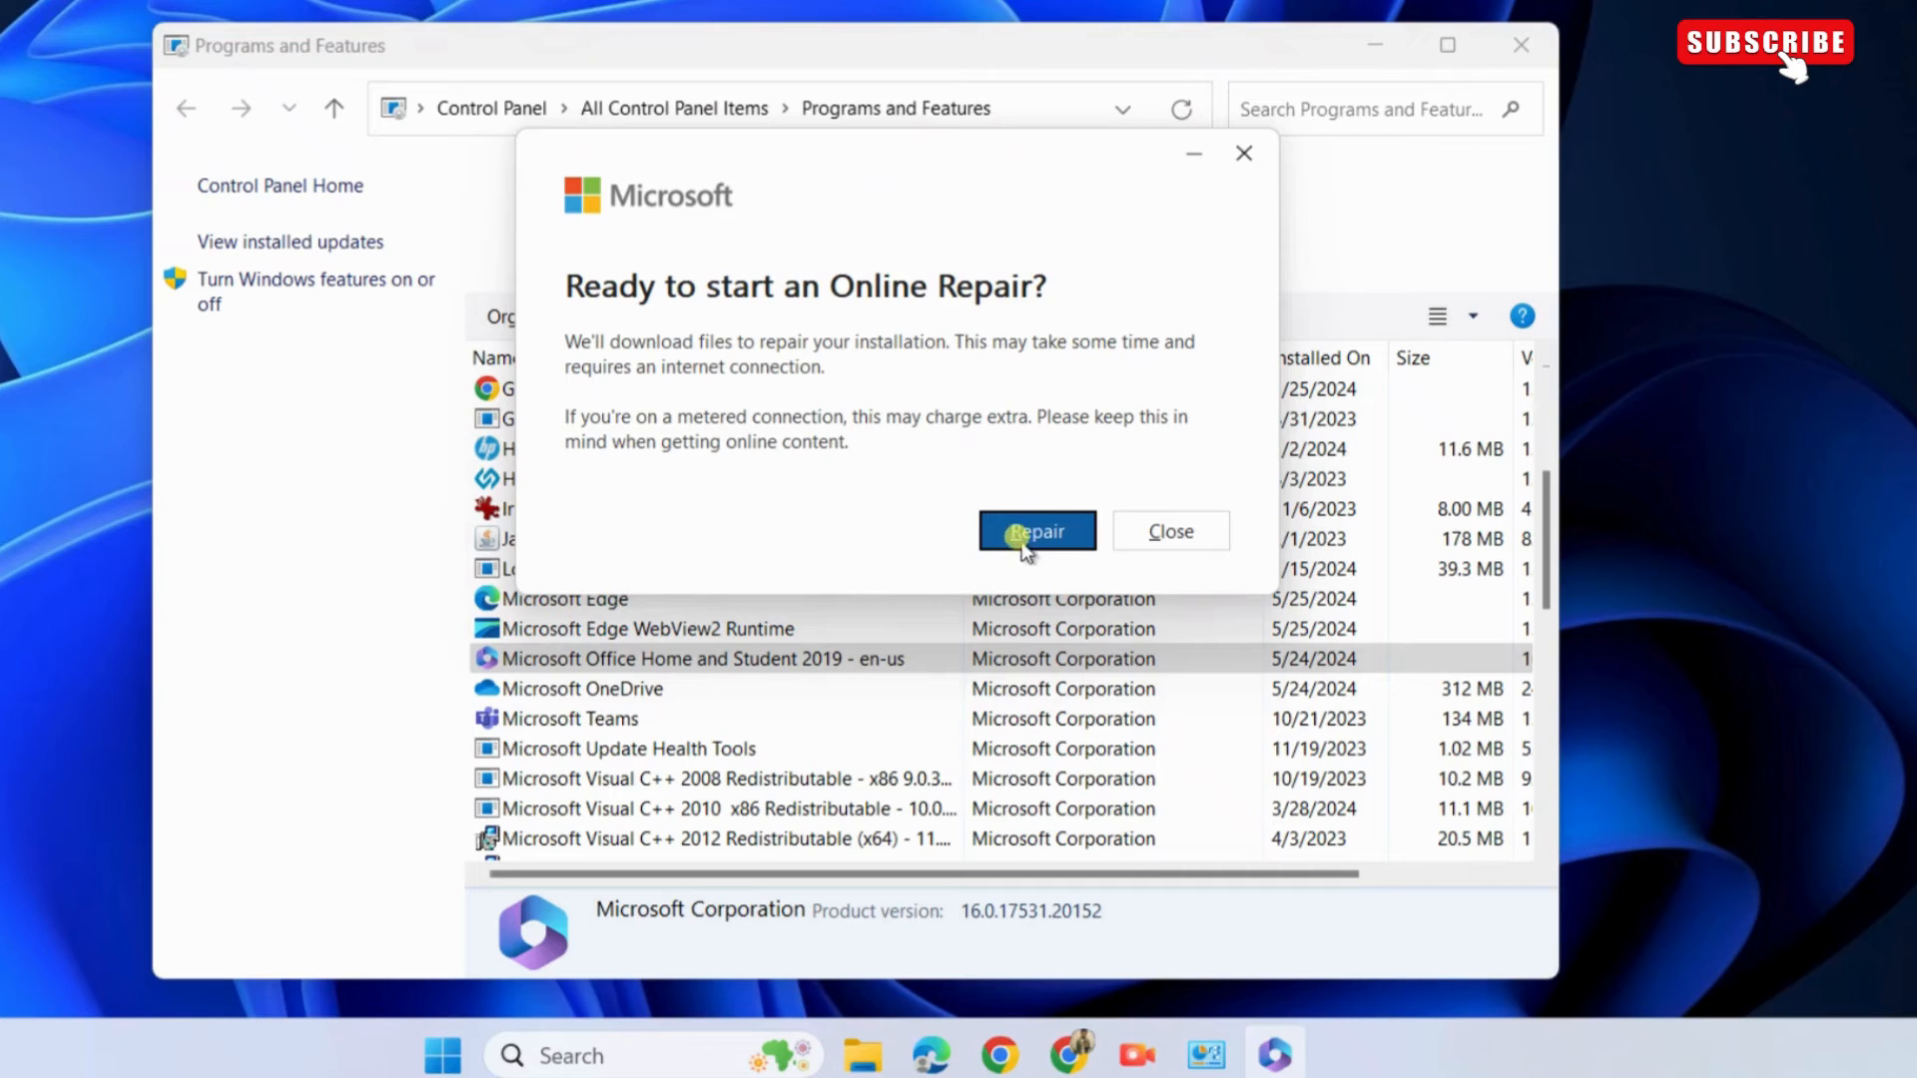
pyautogui.click(1036, 531)
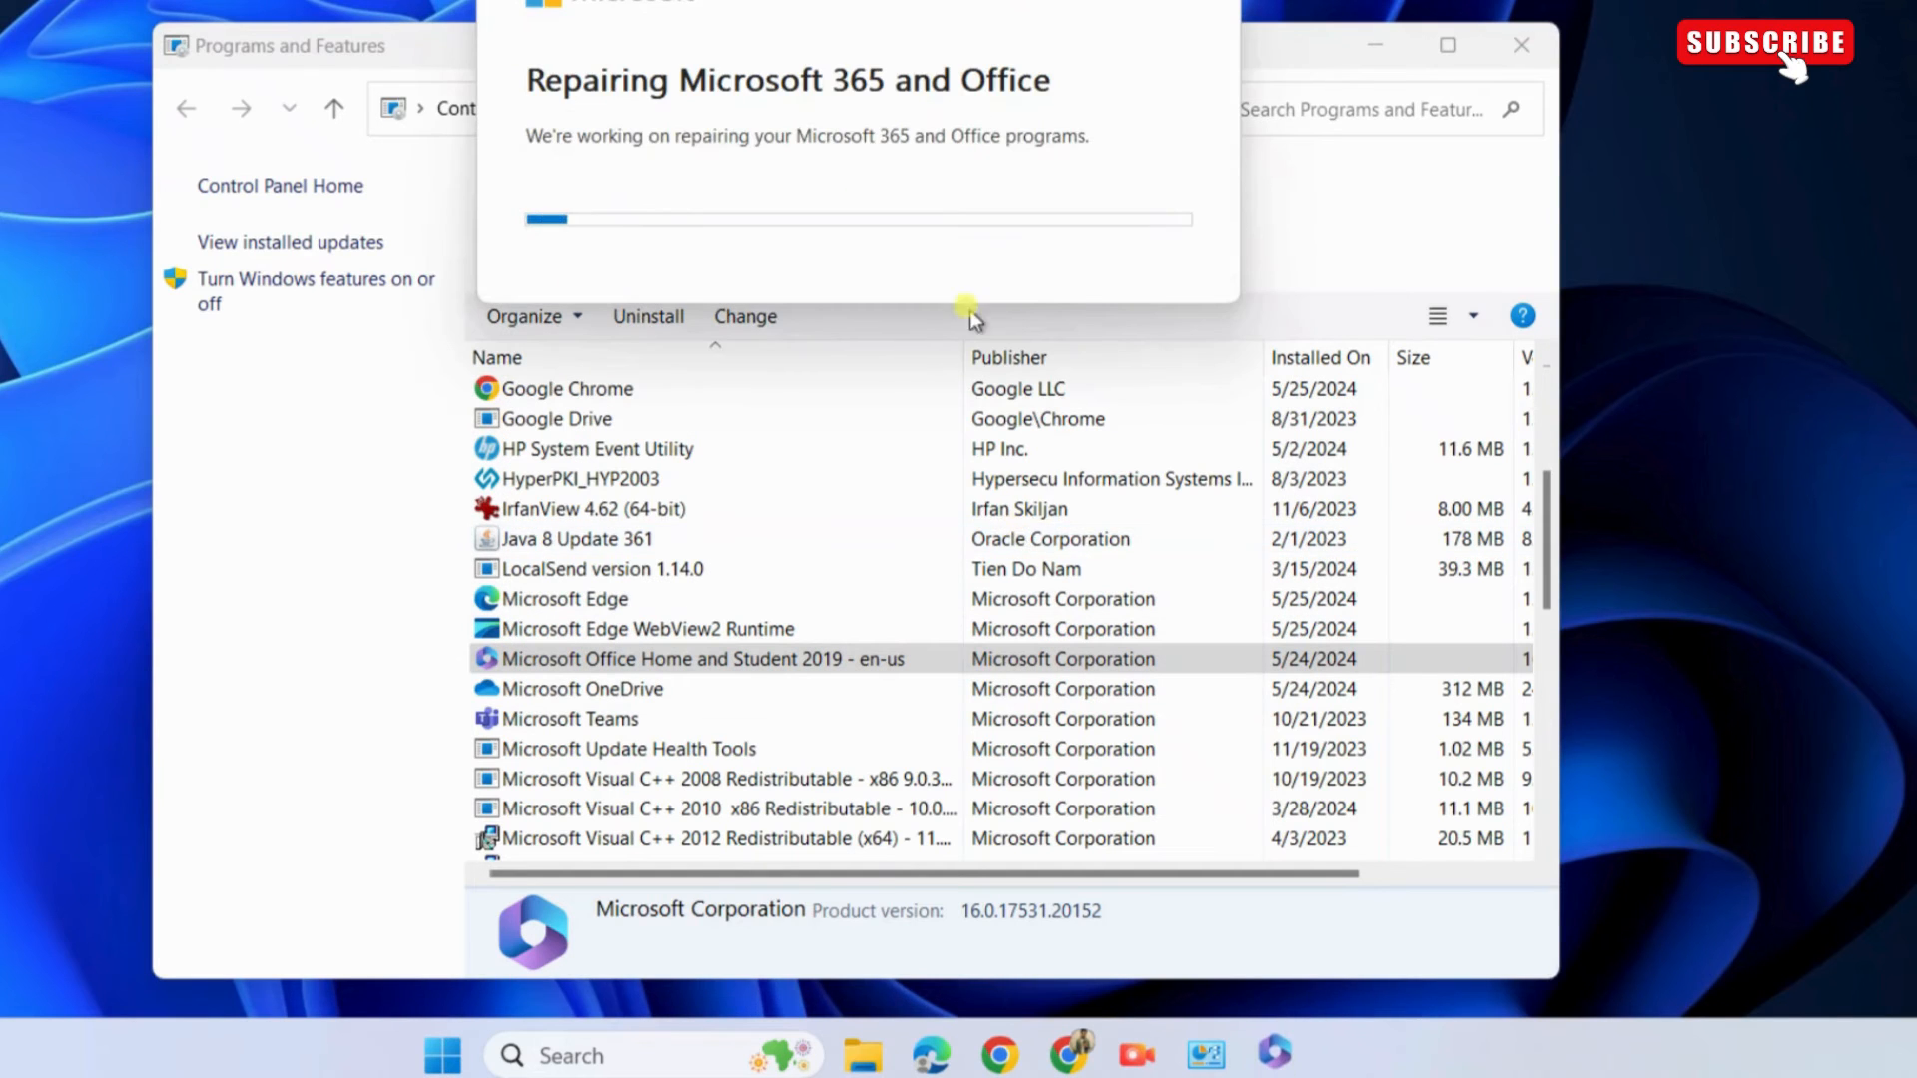